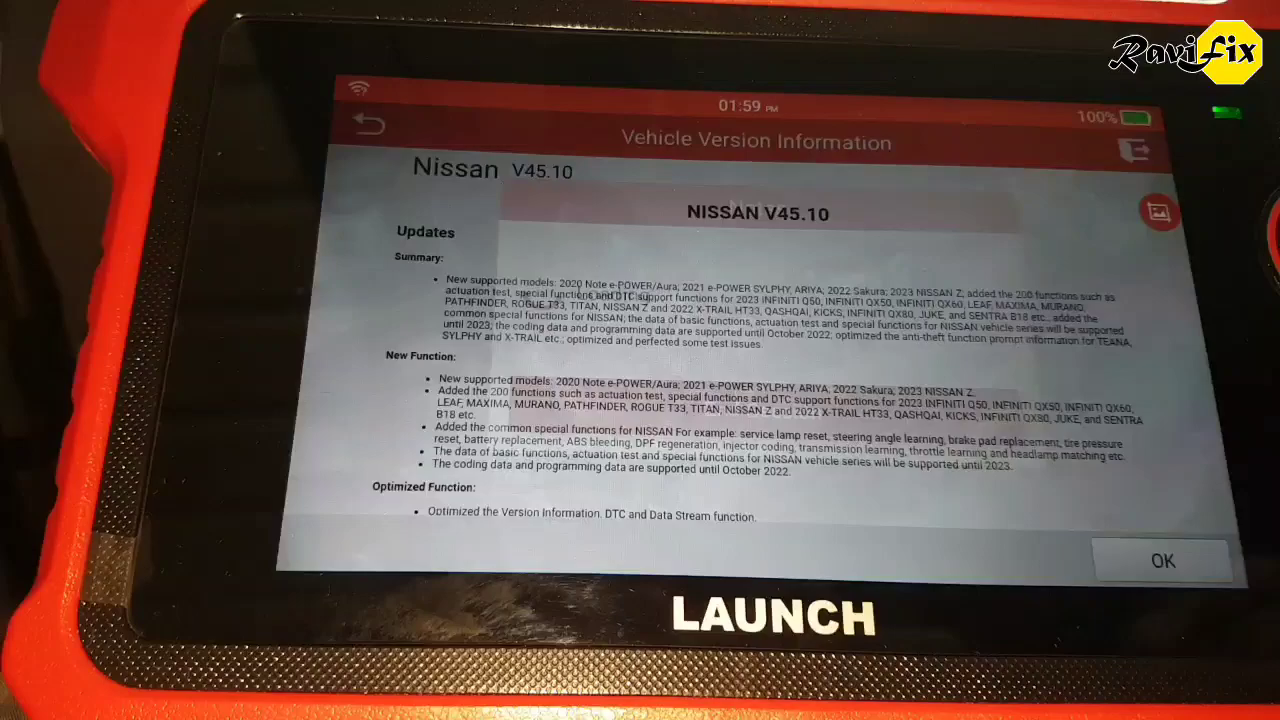
Dismiss the Nissan version update notes and continue to the Datsun diagnostic menu
left_click(1162, 559)
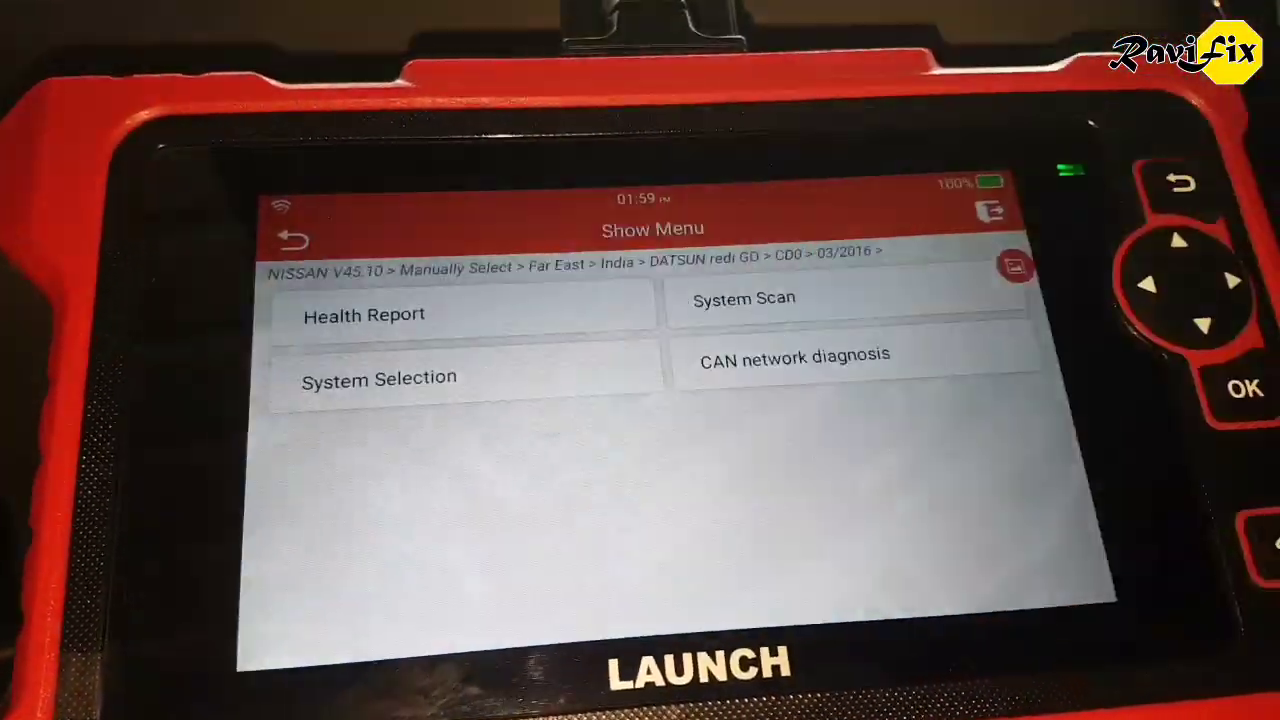
left_click(364, 314)
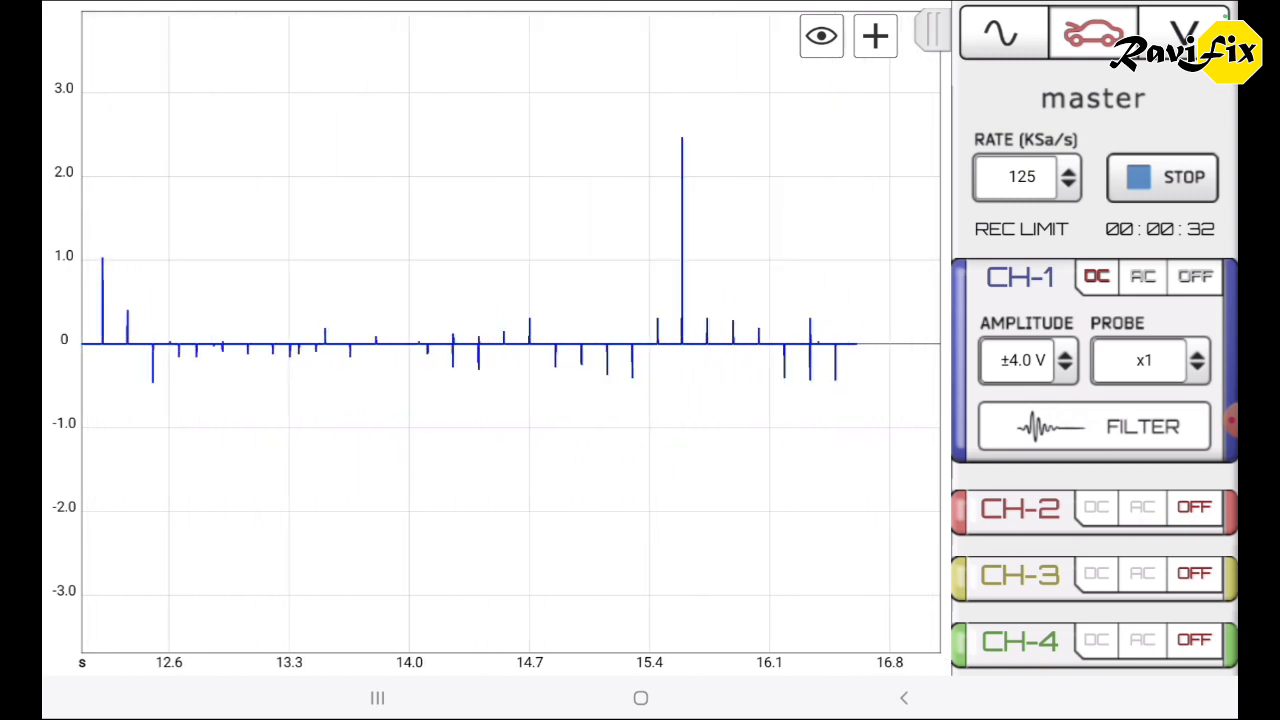
Stop the channel-1 secondary ignition recording
left_click(1161, 177)
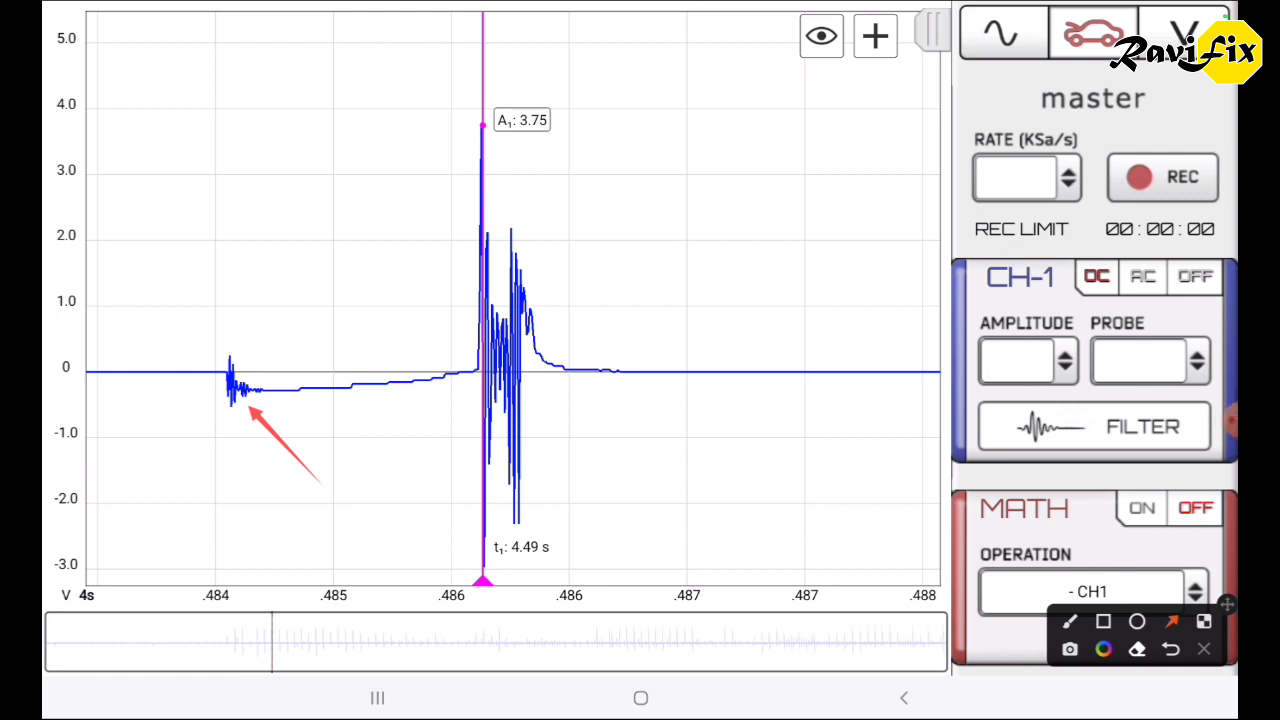
Place a second cursor at the end of the spark ringing, reading 243.66 µs
left_click(1170, 649)
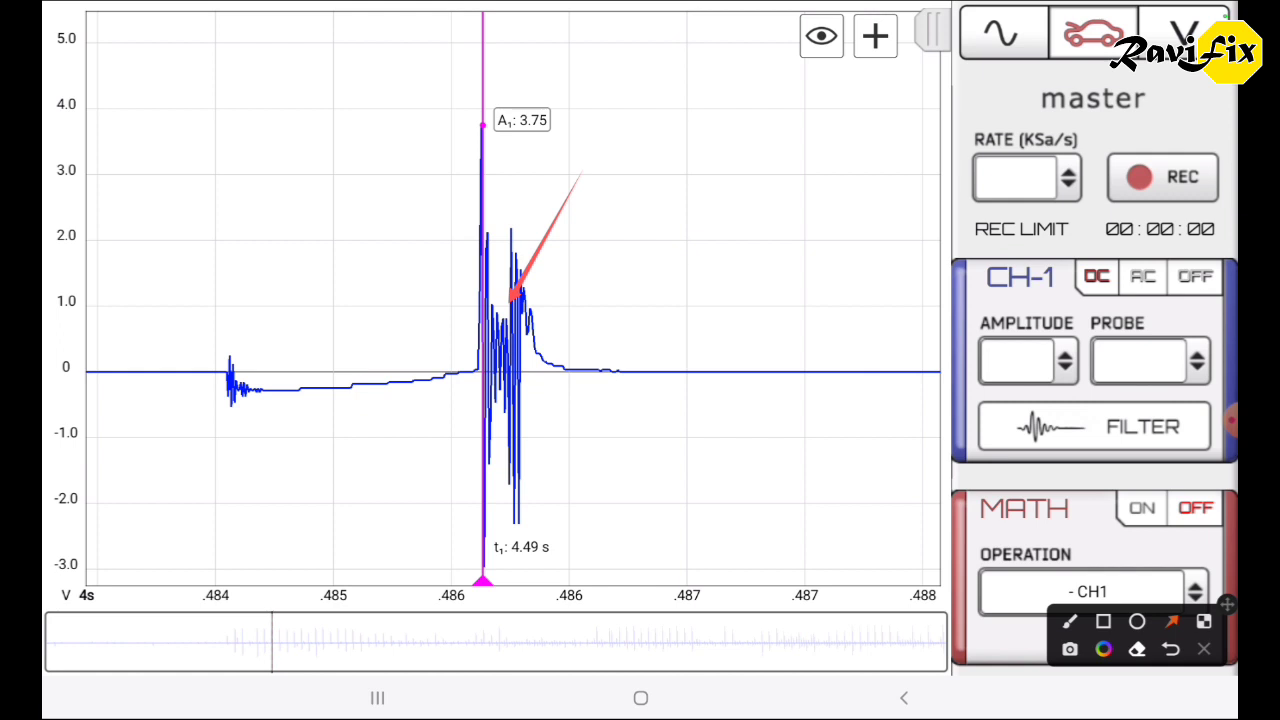
left_click(1170, 649)
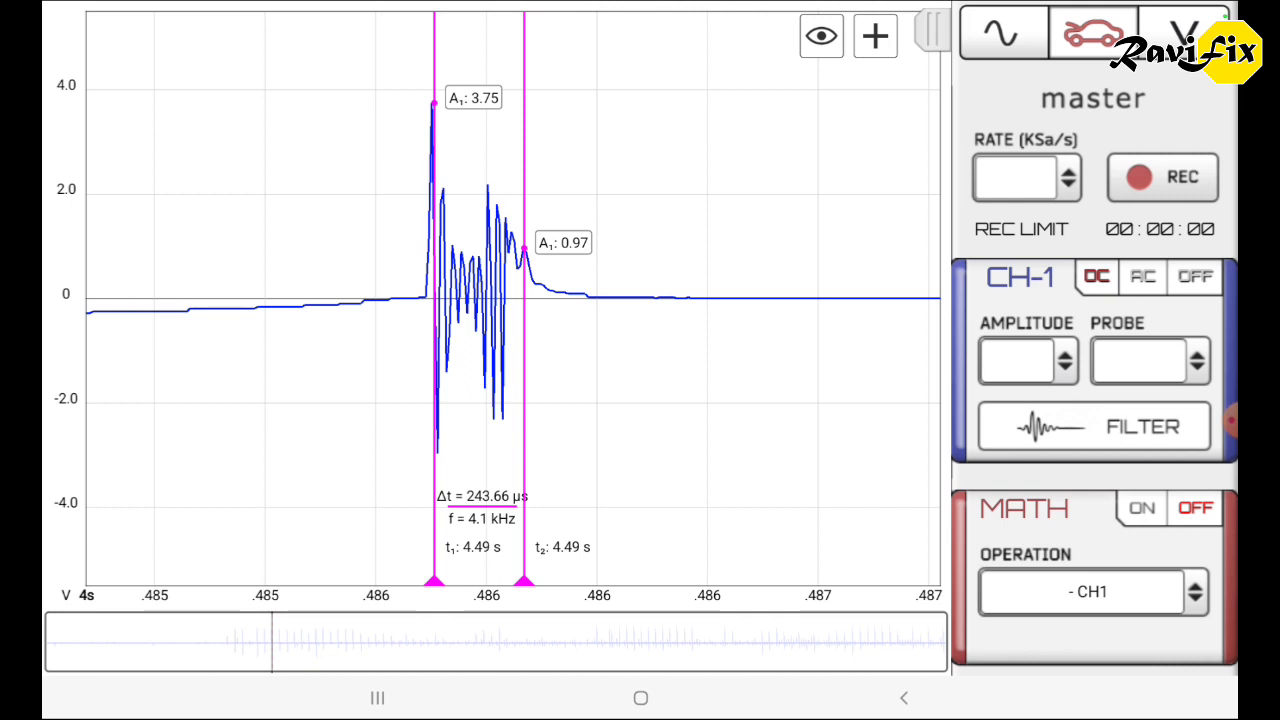
Add a voltage level near the peak, then clear the measurement cursors
left_click(874, 36)
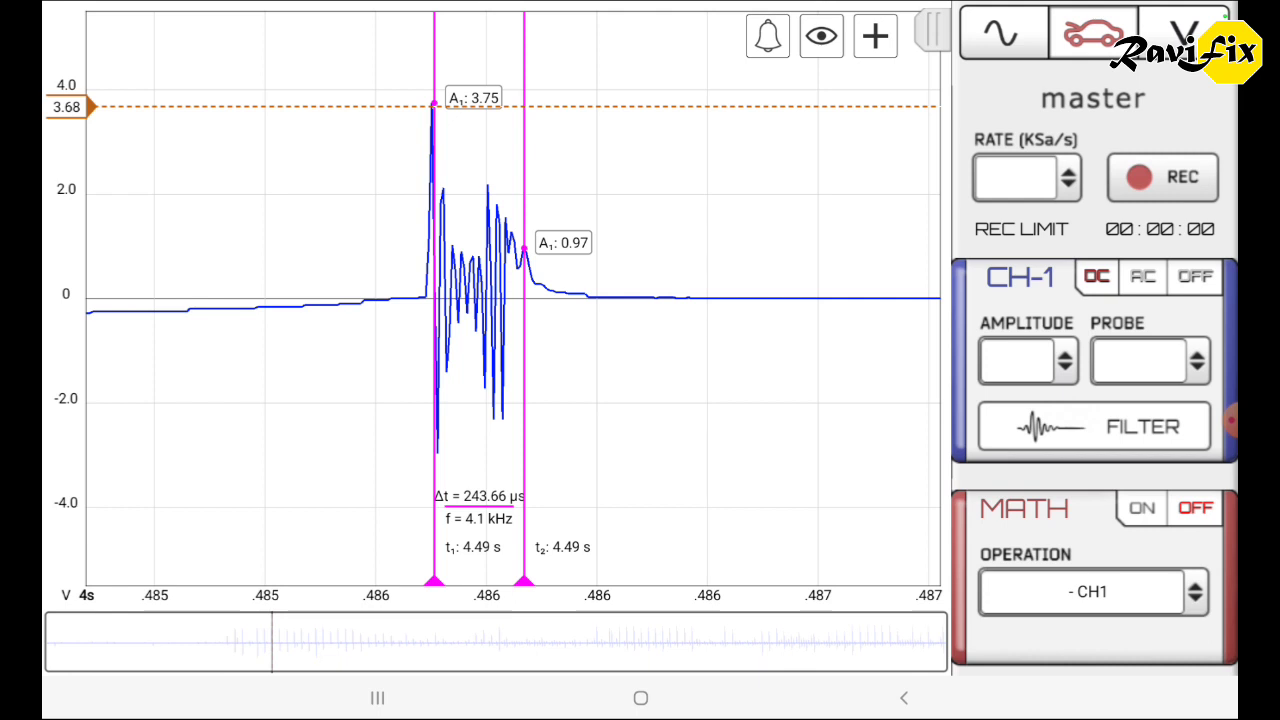
left_click(767, 36)
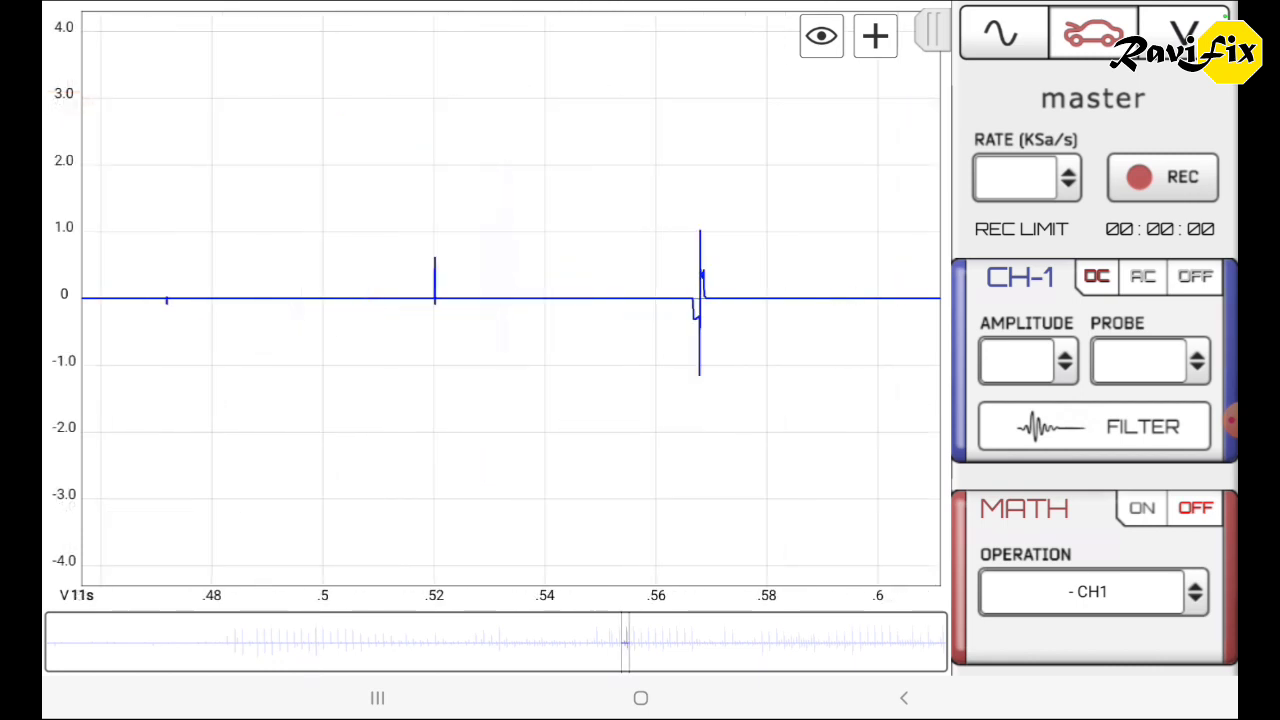
Measure the 11.71 s firing from its 3.97 V peak to burn end: 604.63 µs
scroll("right", 3)
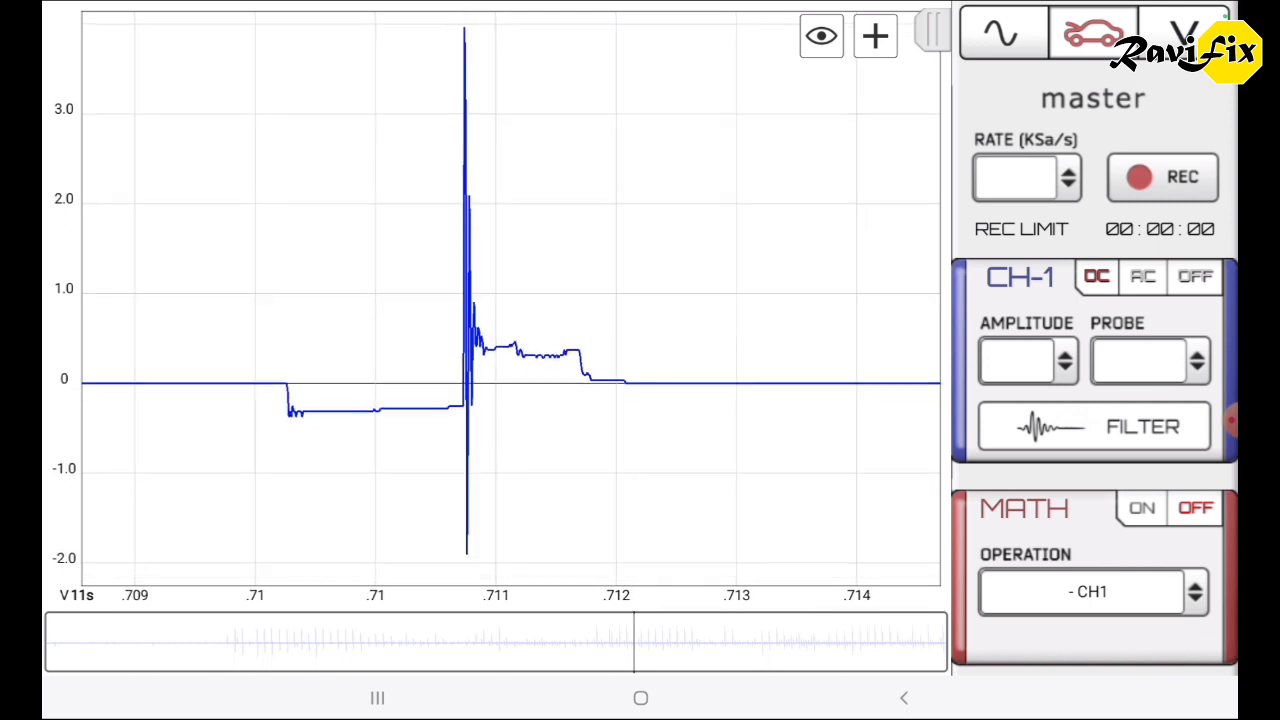
left_click(874, 36)
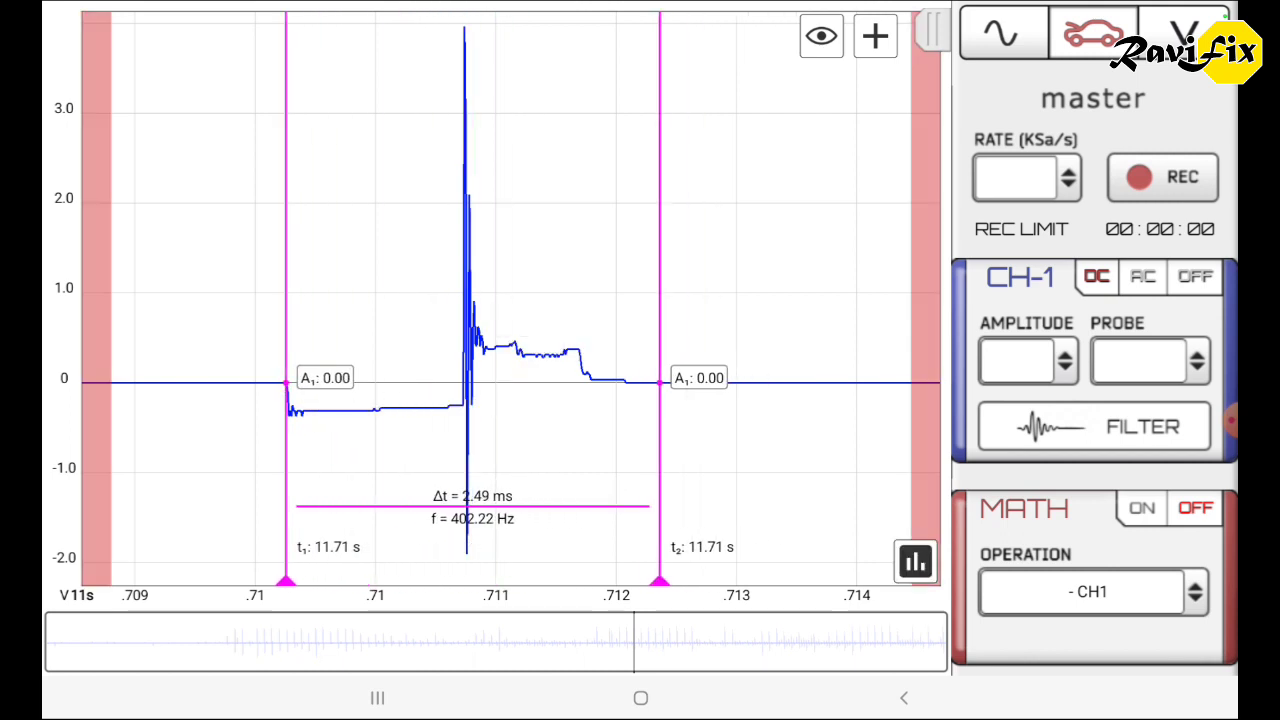
left_click_drag(660, 580, 465, 580)
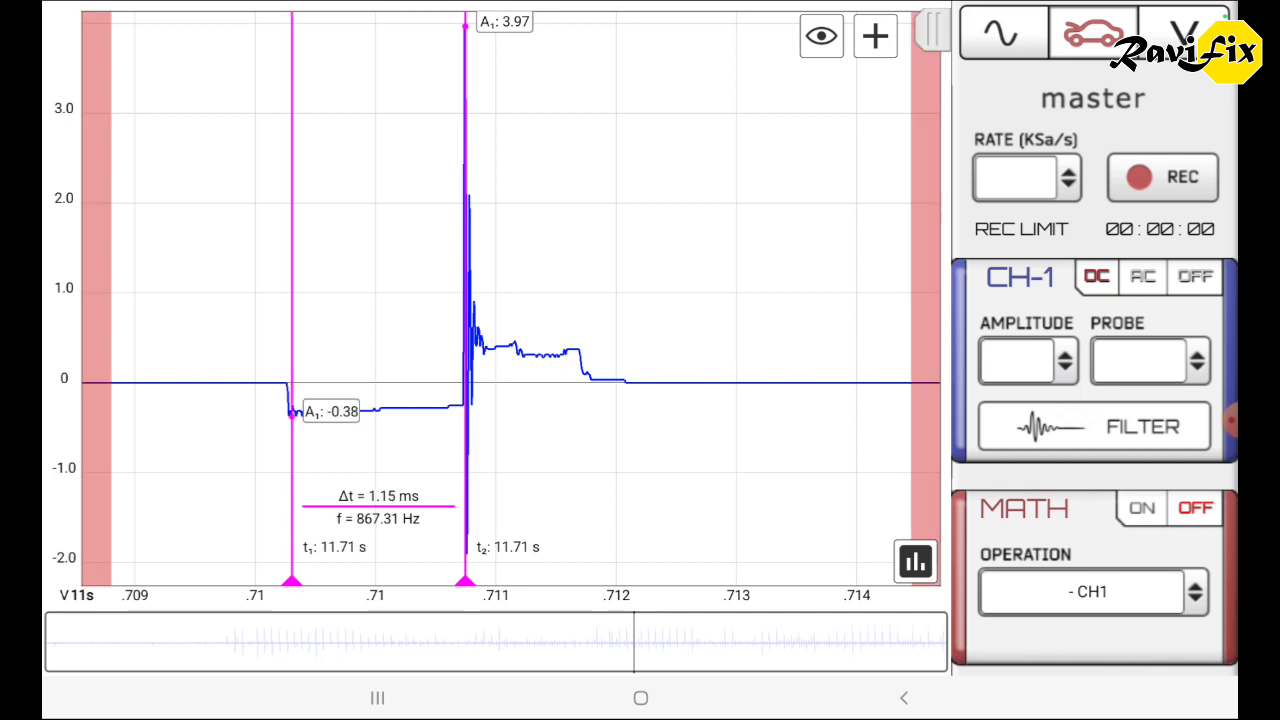
left_click_drag(293, 580, 555, 580)
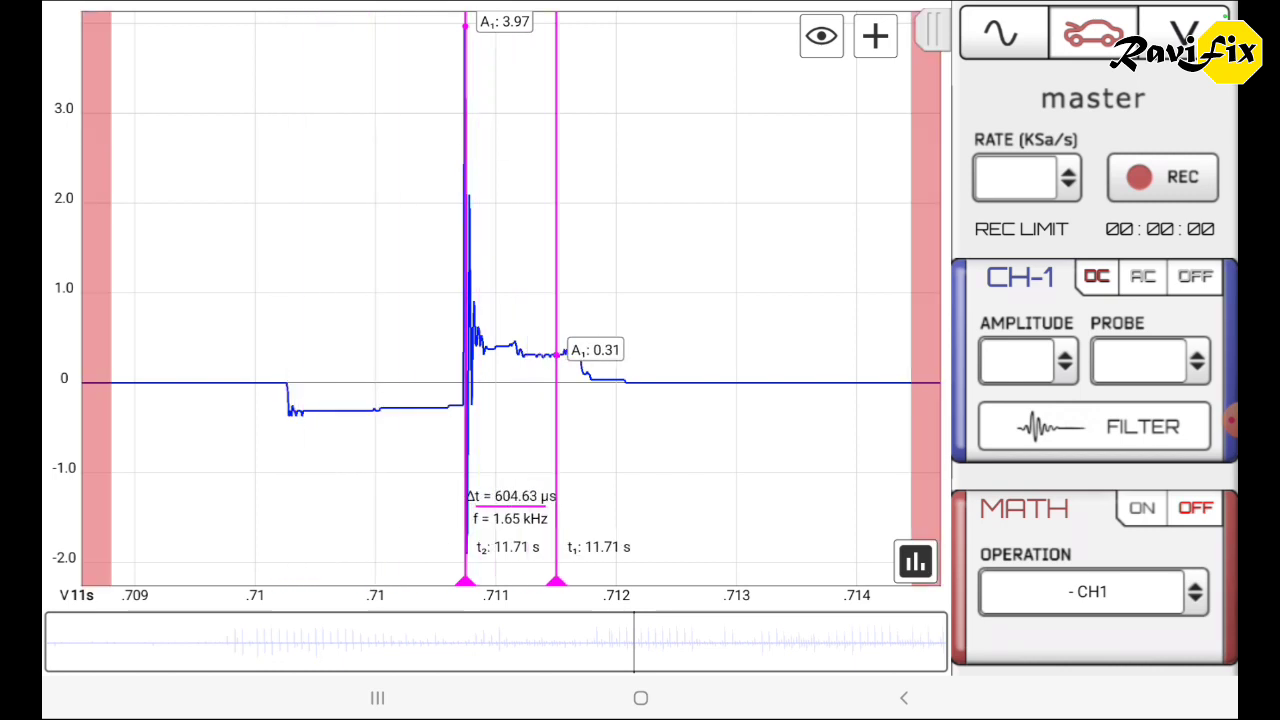